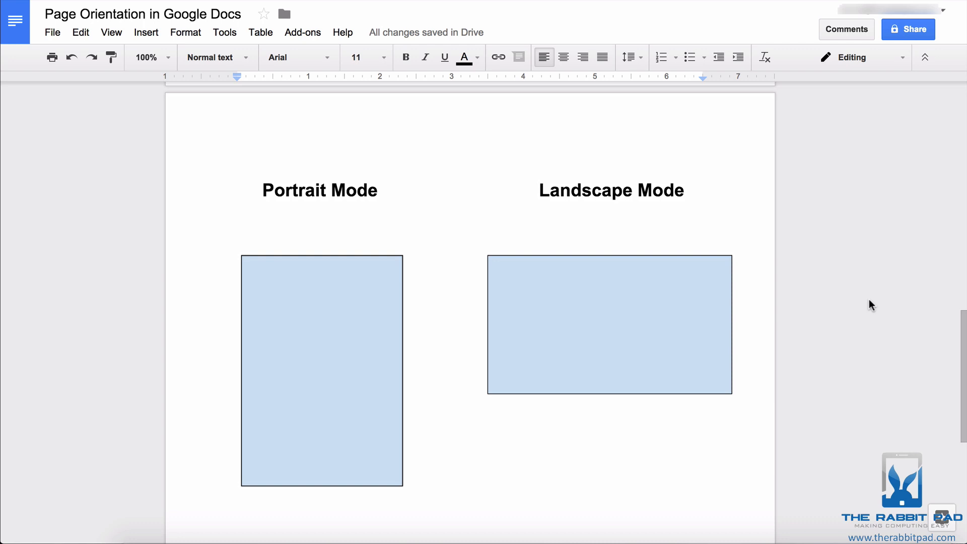
pyautogui.moveTo(67, 46)
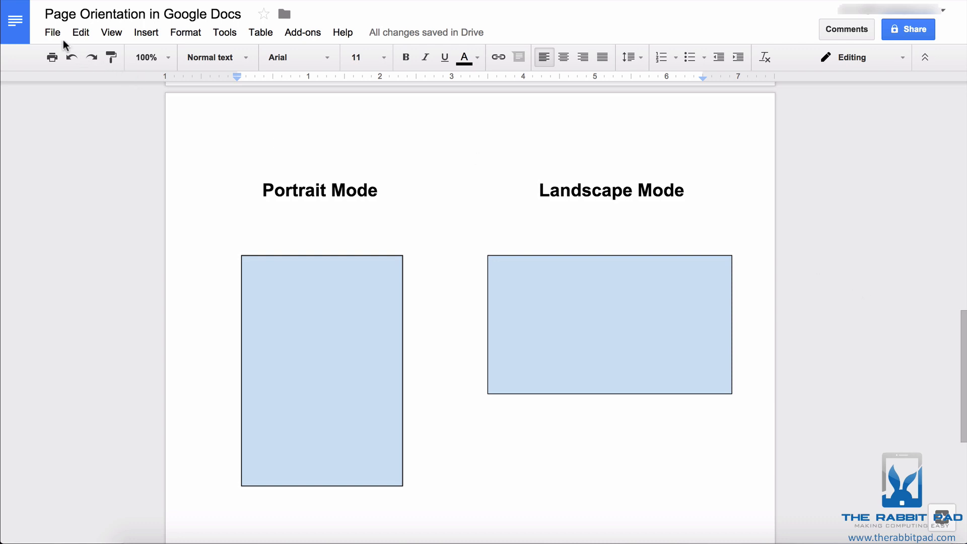
# Bring up the File menu of the 'Page Orientation in Google Docs' document
pyautogui.click(53, 32)
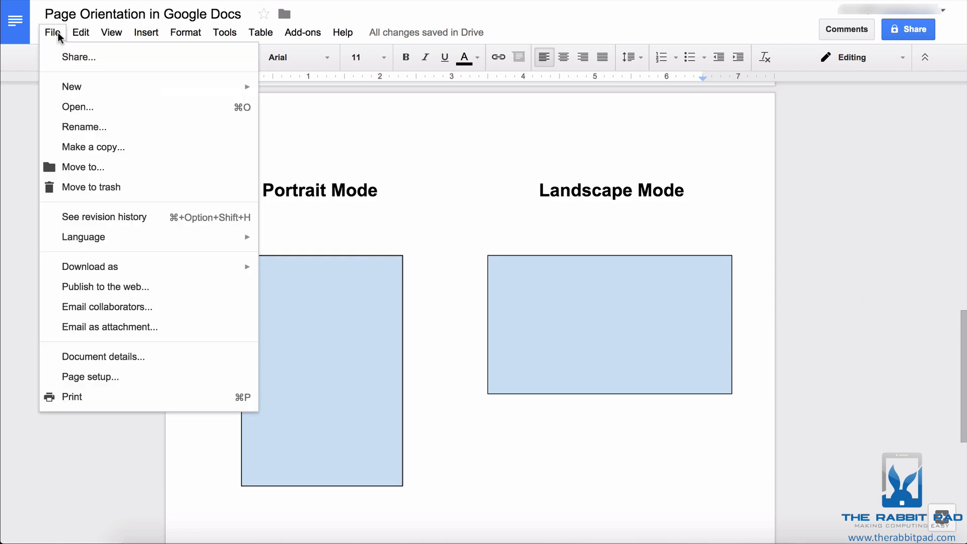
pyautogui.moveTo(90, 377)
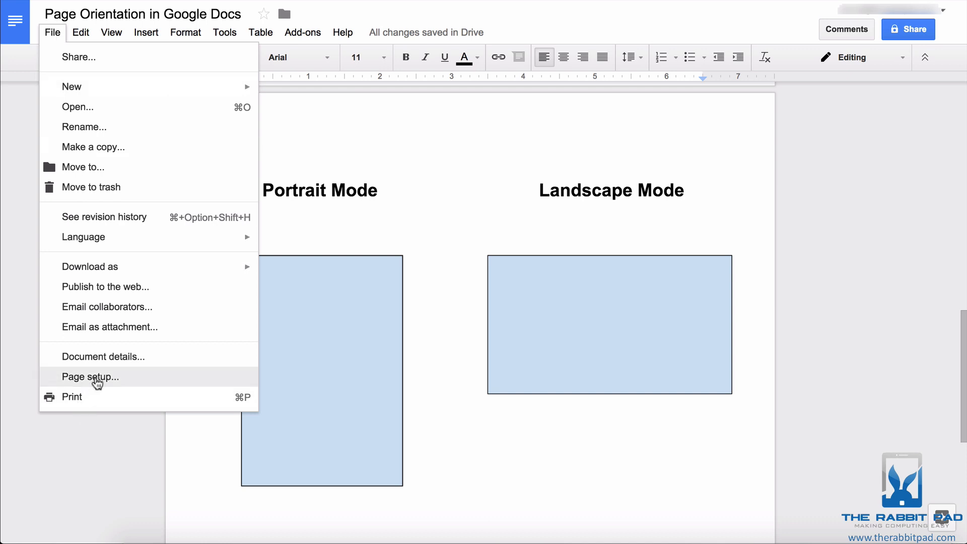
# In Page setup, choose Landscape orientation without confirming yet
pyautogui.click(91, 376)
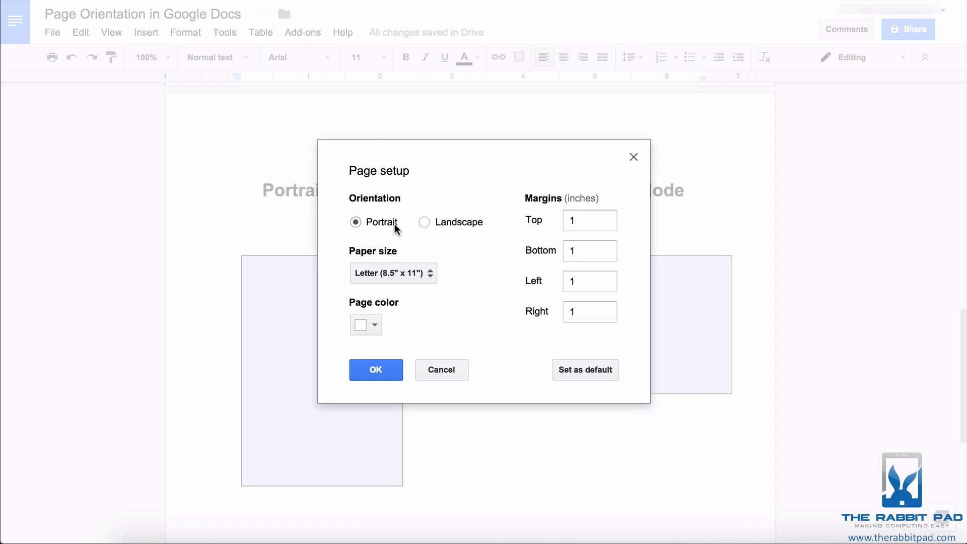
pyautogui.click(425, 221)
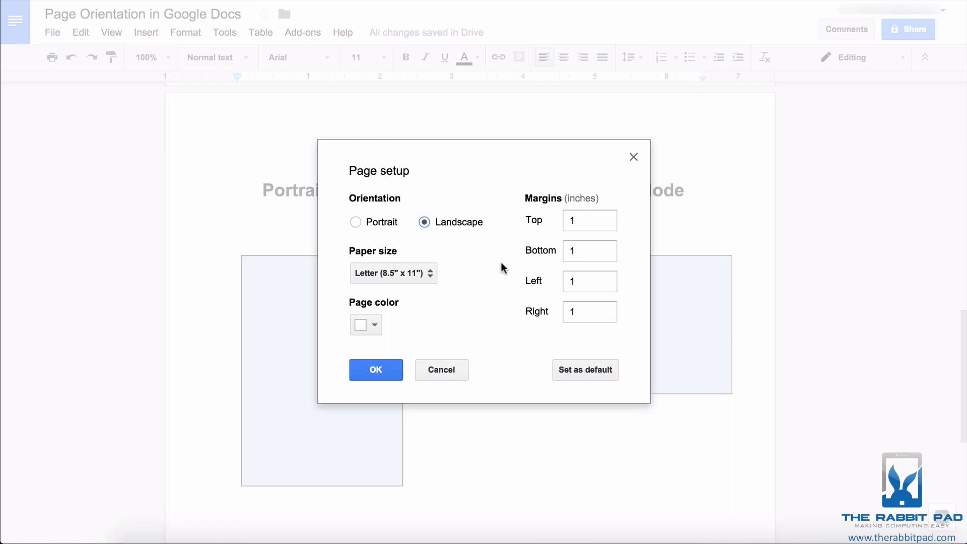
pyautogui.moveTo(502, 273)
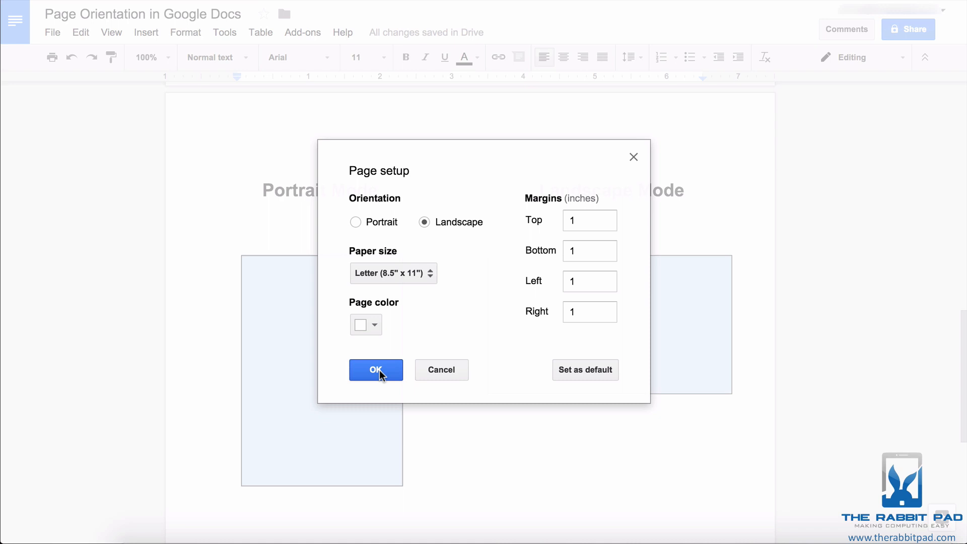
# Confirm the landscape setup and scroll to view the wider page
pyautogui.click(376, 370)
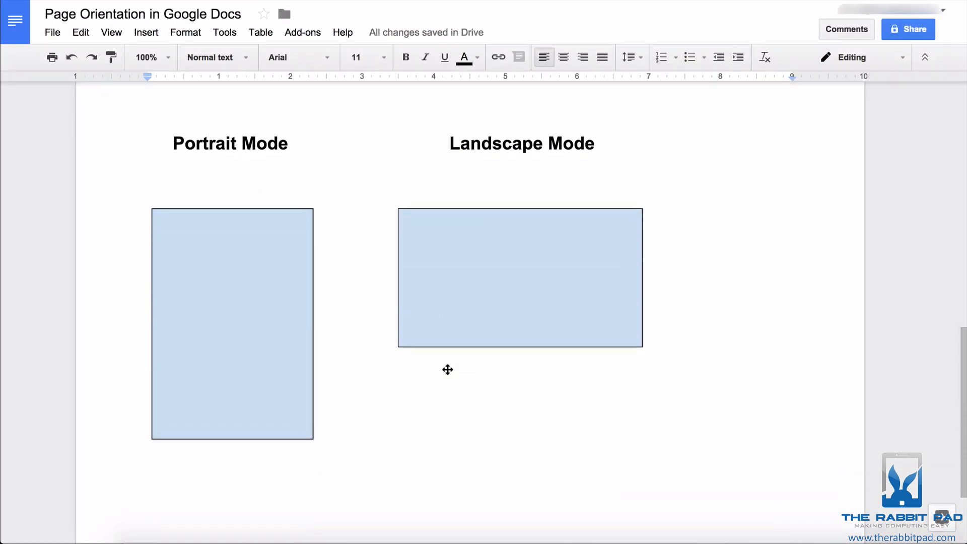
pyautogui.scroll(-3)
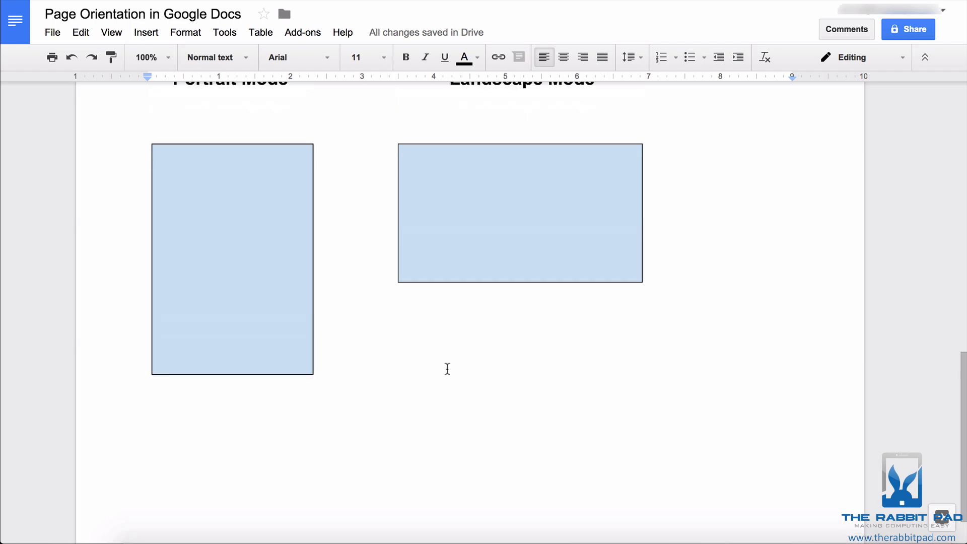
pyautogui.scroll(-3)
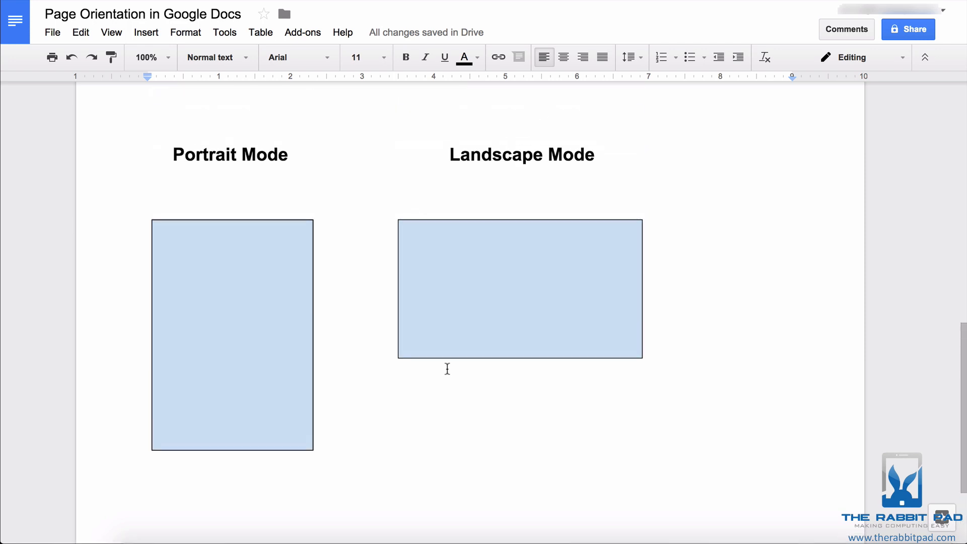